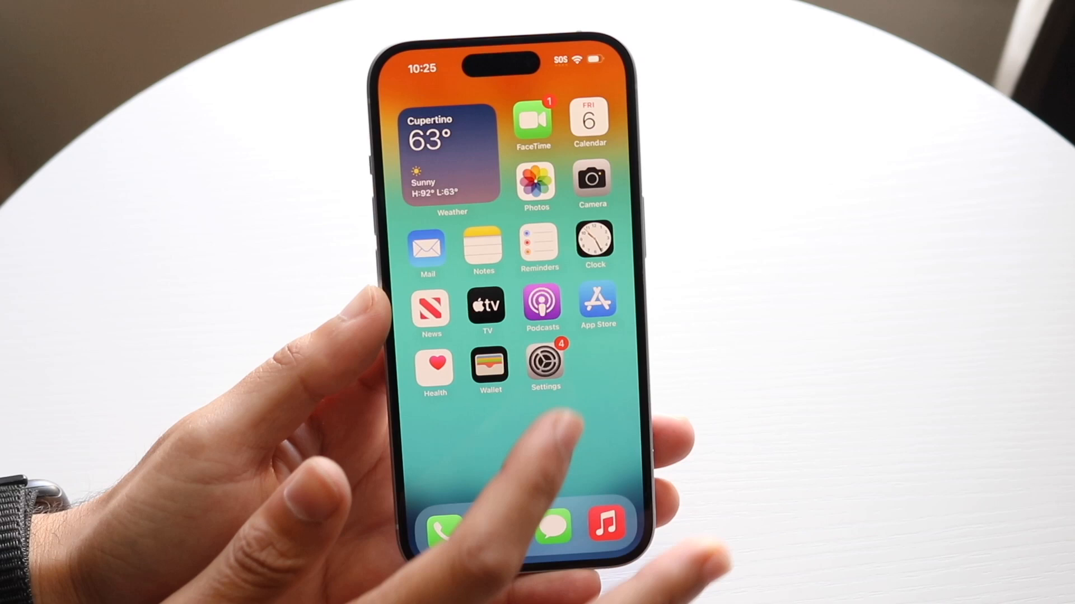
# Launch Settings from the home screen and scroll the main list
pyautogui.click(544, 360)
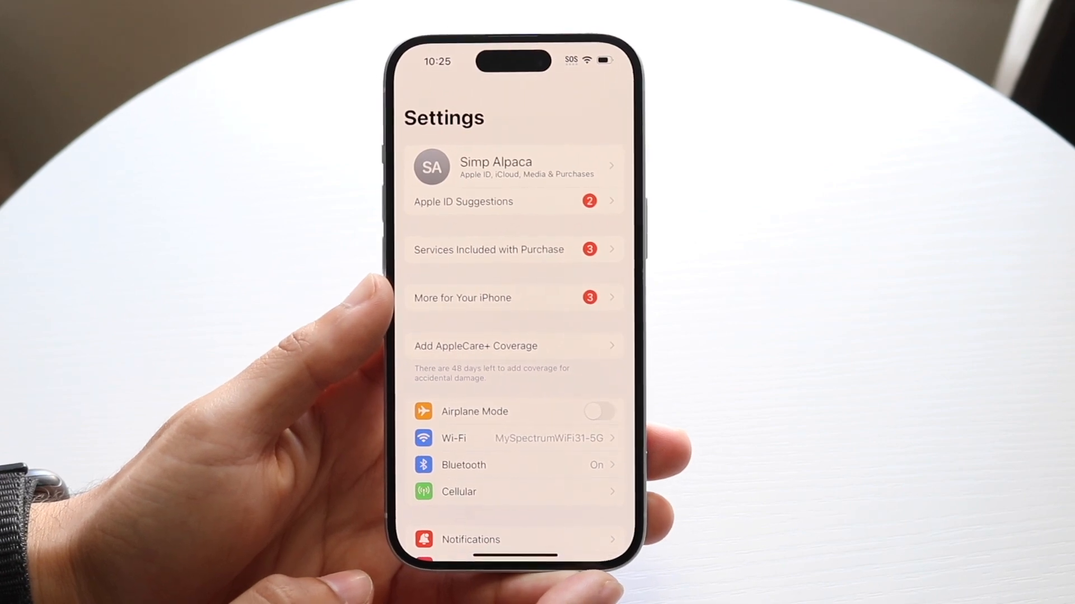
pyautogui.scroll(-3)
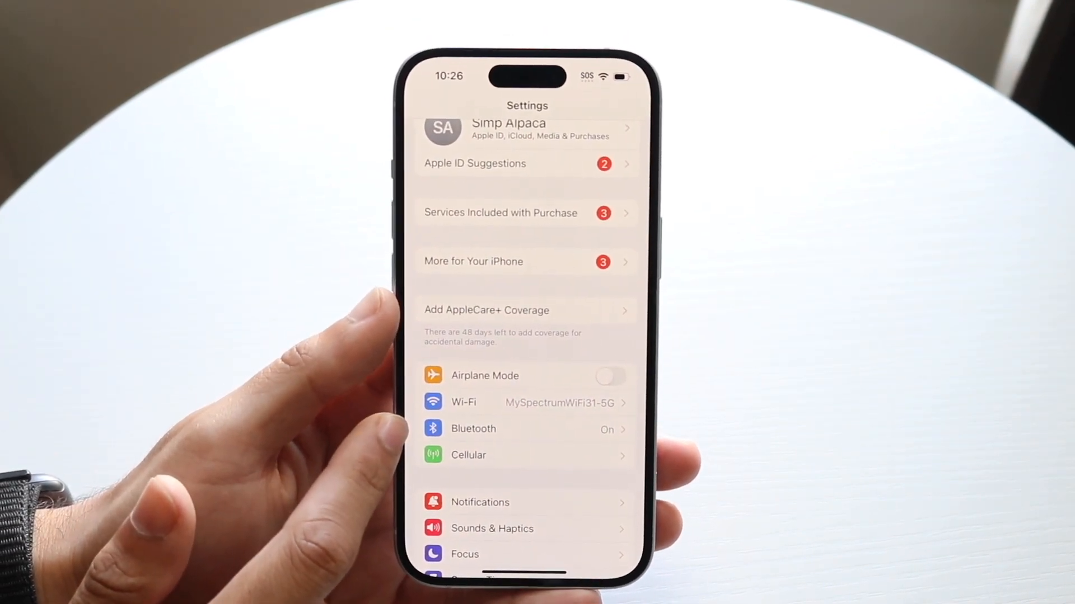
# Go to the Bluetooth page showing the DUALSHOCK 4 and two AirPods
pyautogui.click(472, 429)
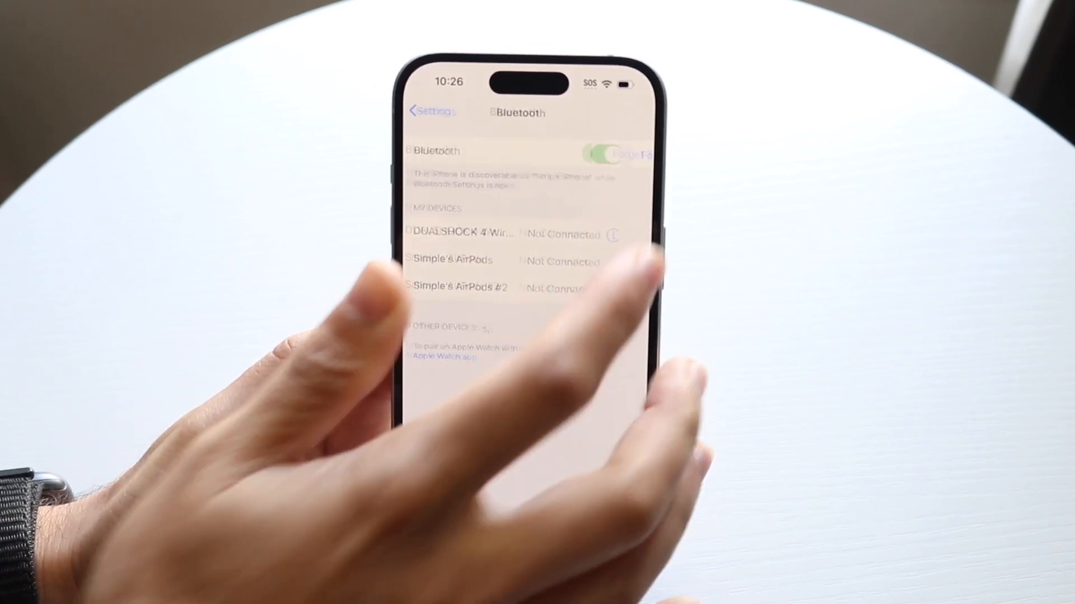
# Forget the DUALSHOCK 4 Wireless Controller and confirm, leaving only the AirPods
pyautogui.click(606, 234)
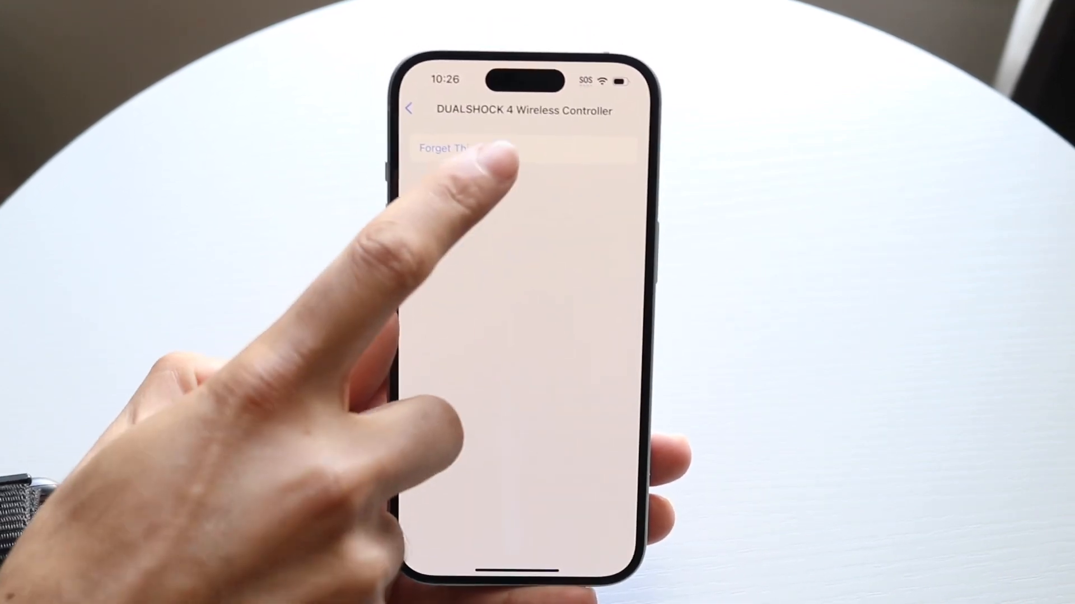
pyautogui.click(461, 148)
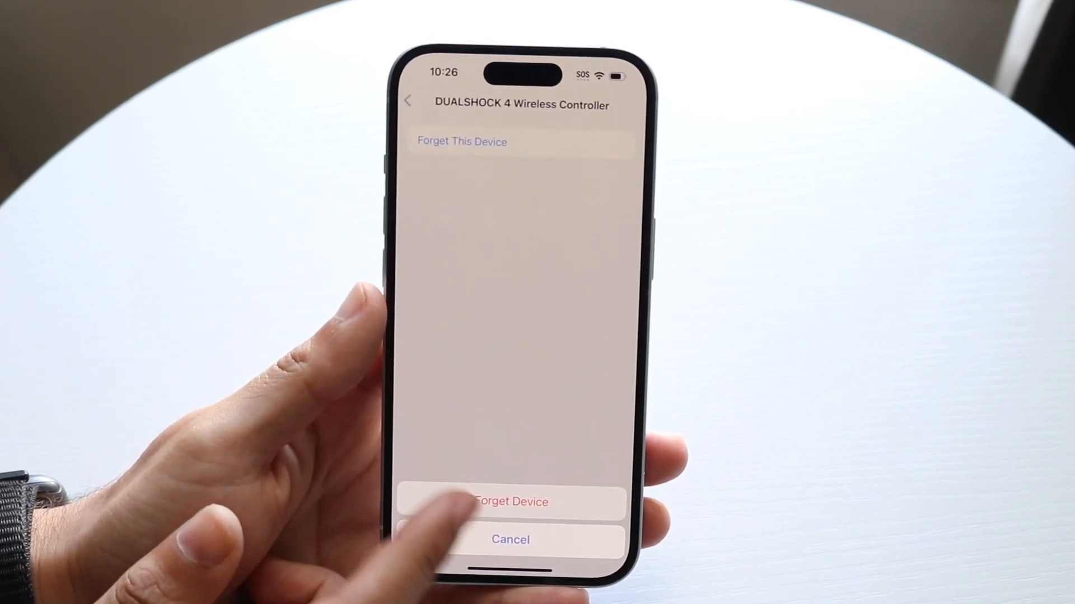
pyautogui.click(511, 501)
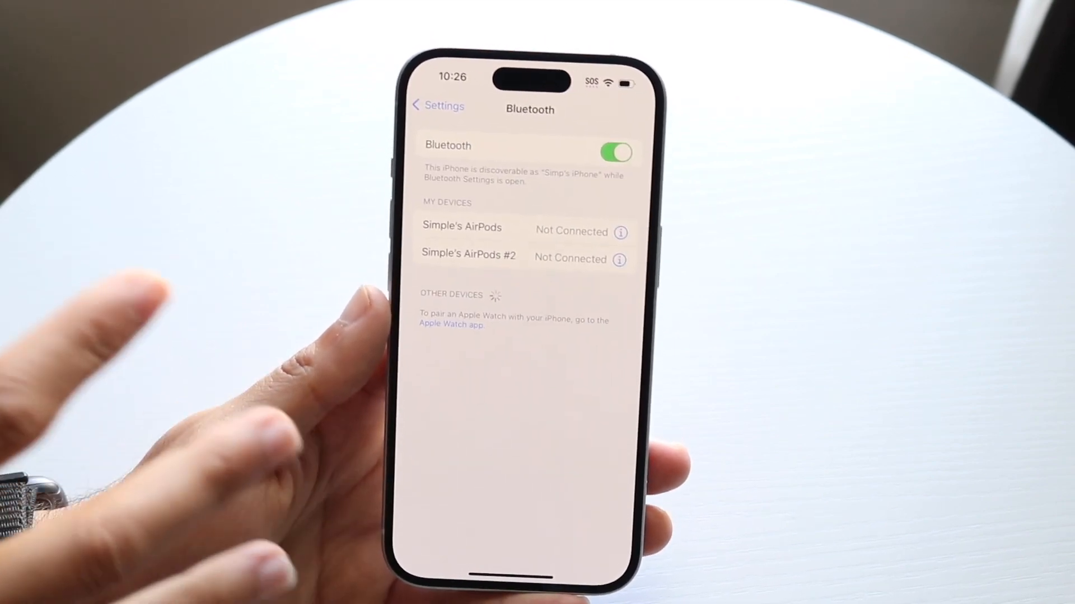